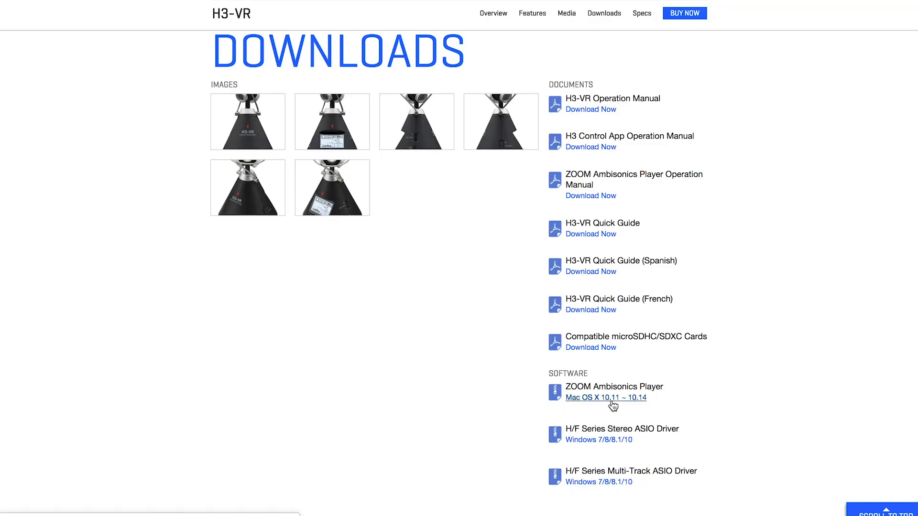
# Step: Download the Mac OS X 10.11–10.14 version of ZOOM Ambisonics Player
pyautogui.click(606, 398)
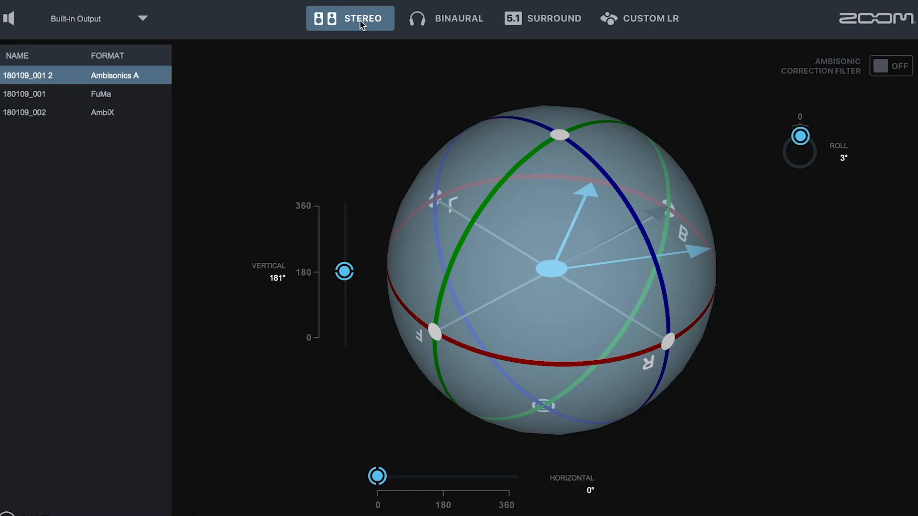
# Step: Set output to 5.1 surround and select the AmbiX recording 180109_002
pyautogui.click(542, 18)
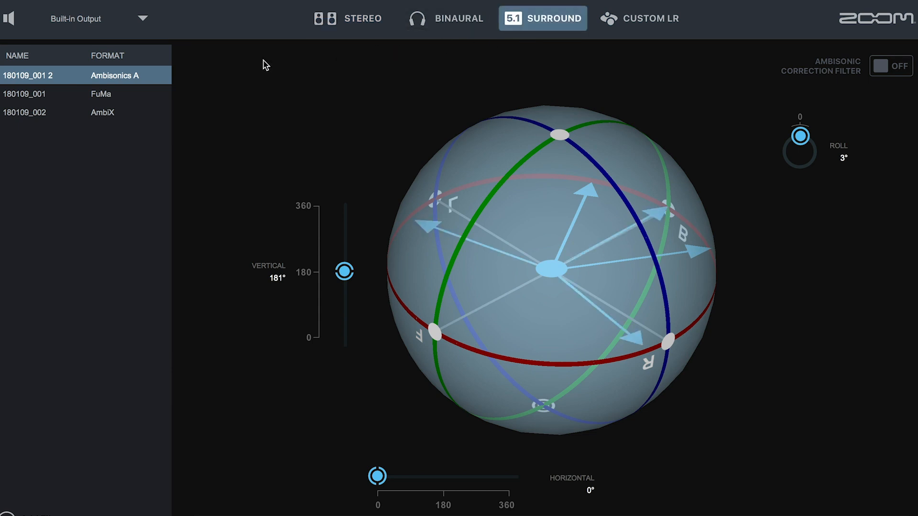
pyautogui.moveTo(167, 81)
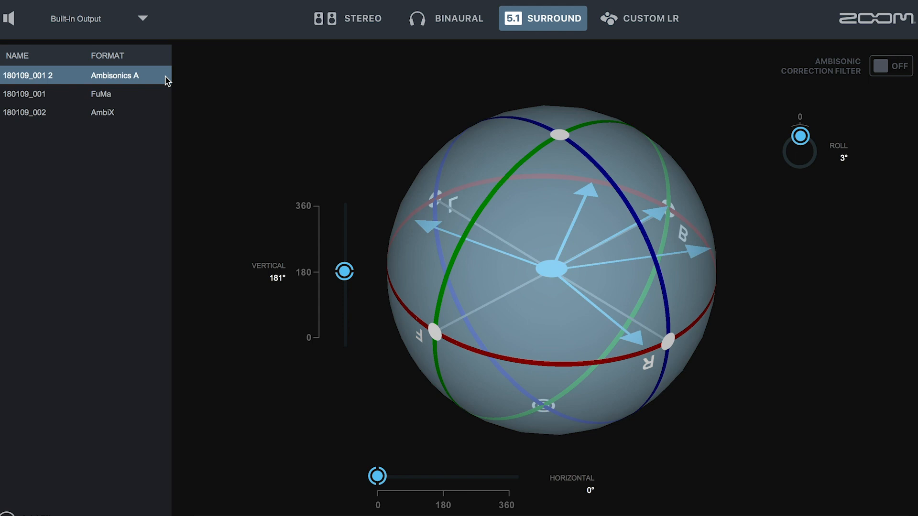
pyautogui.click(85, 94)
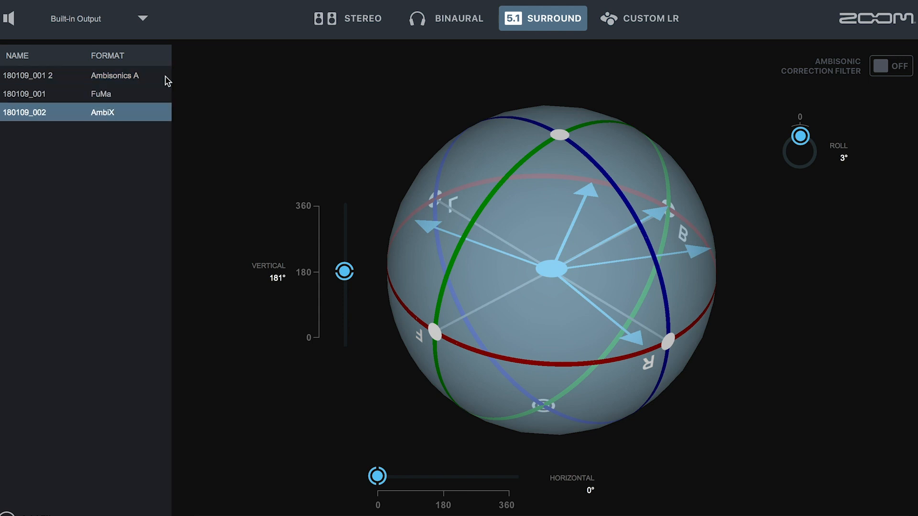
pyautogui.click(28, 75)
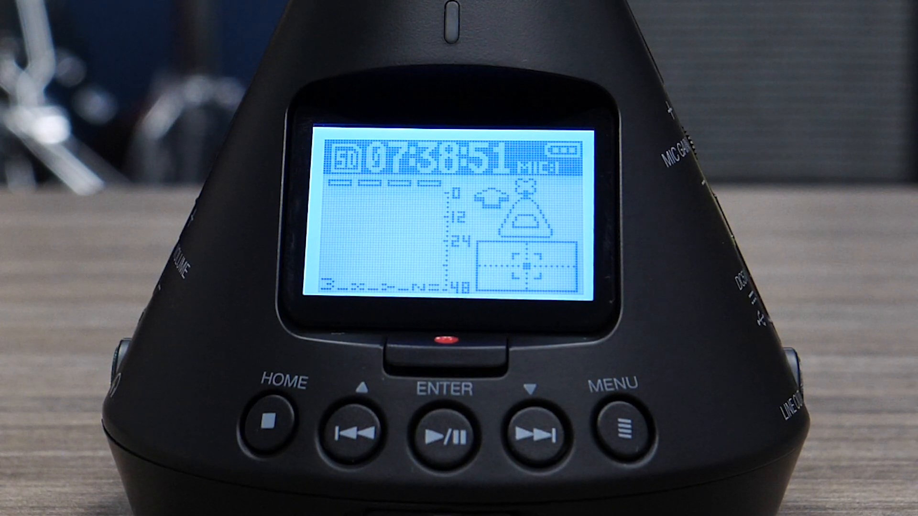
# Step: Connect the H3-VR over USB so recording 180109_003 appears in the list
pyautogui.click(619, 430)
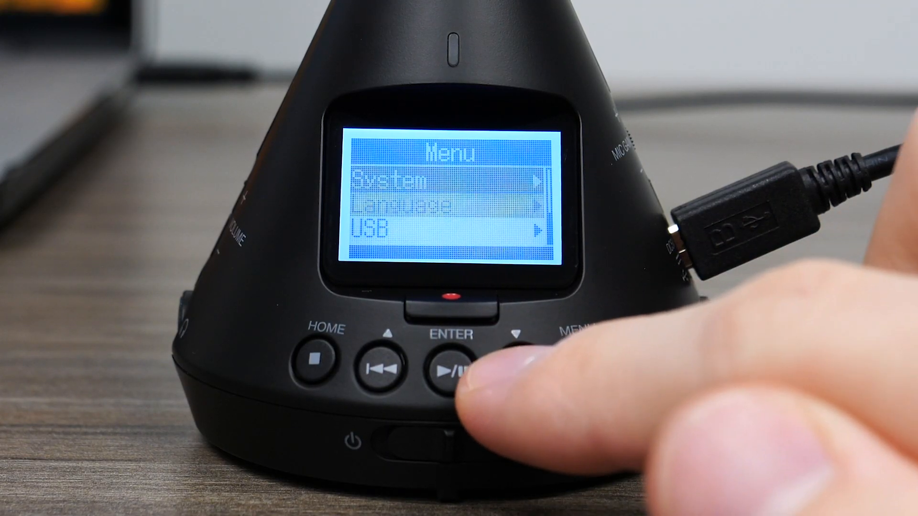
pyautogui.click(450, 372)
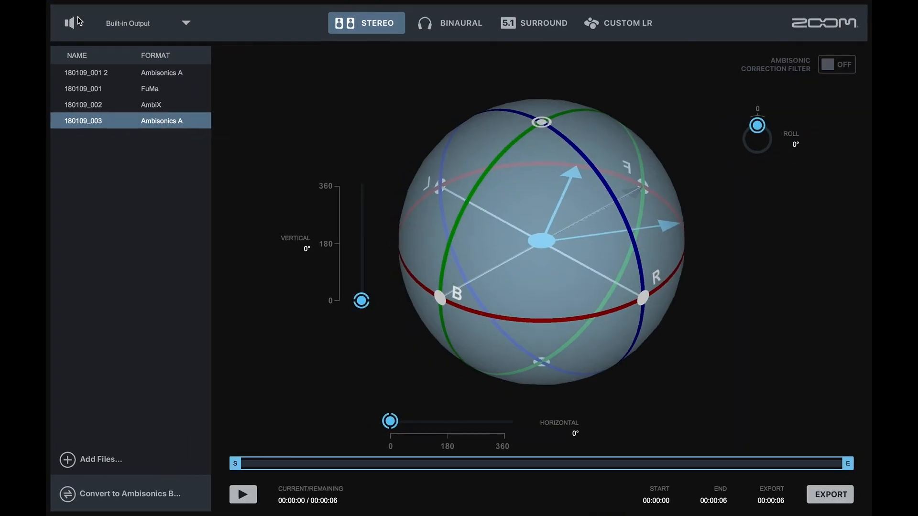
# Step: Select 180109_001 2, switch output to surround, and start playback
pyautogui.click(86, 72)
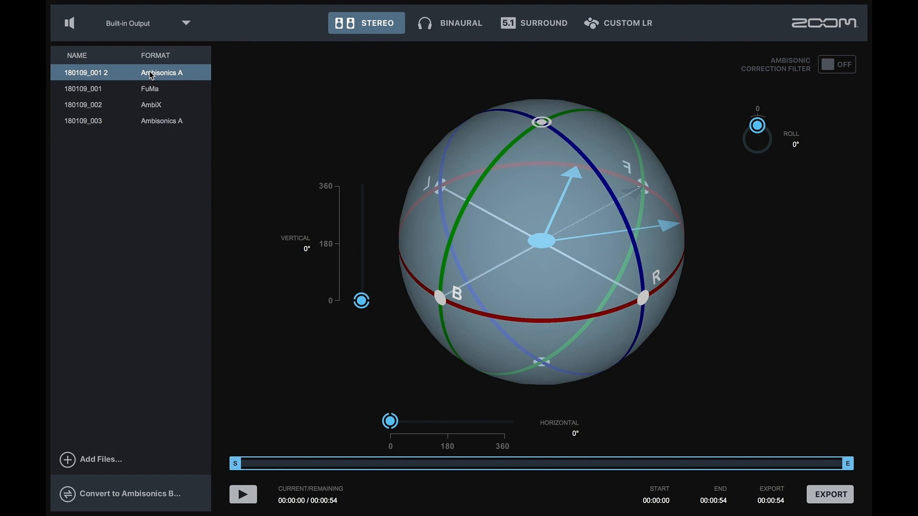
pyautogui.moveTo(525, 29)
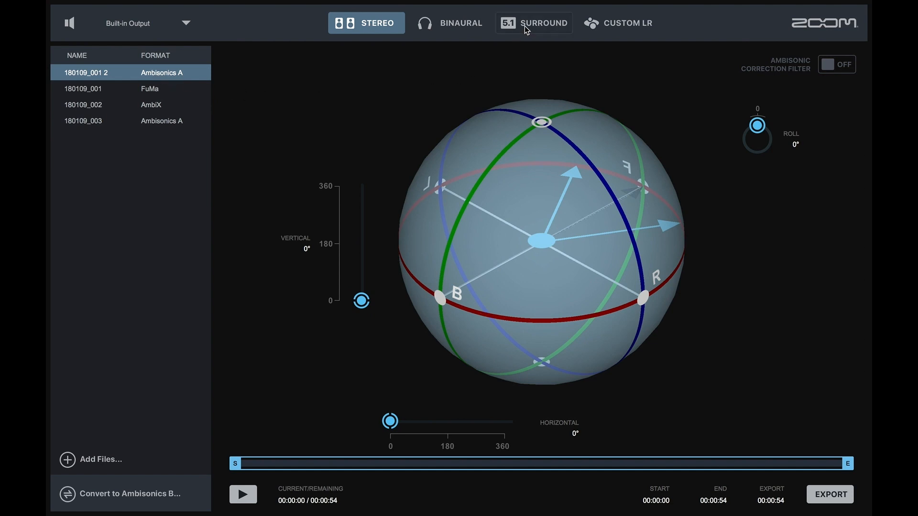
pyautogui.click(533, 23)
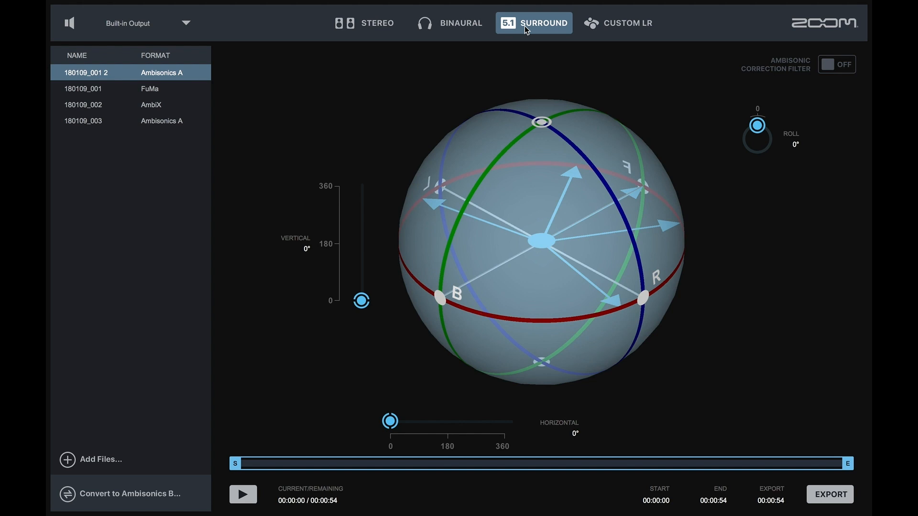
pyautogui.click(242, 494)
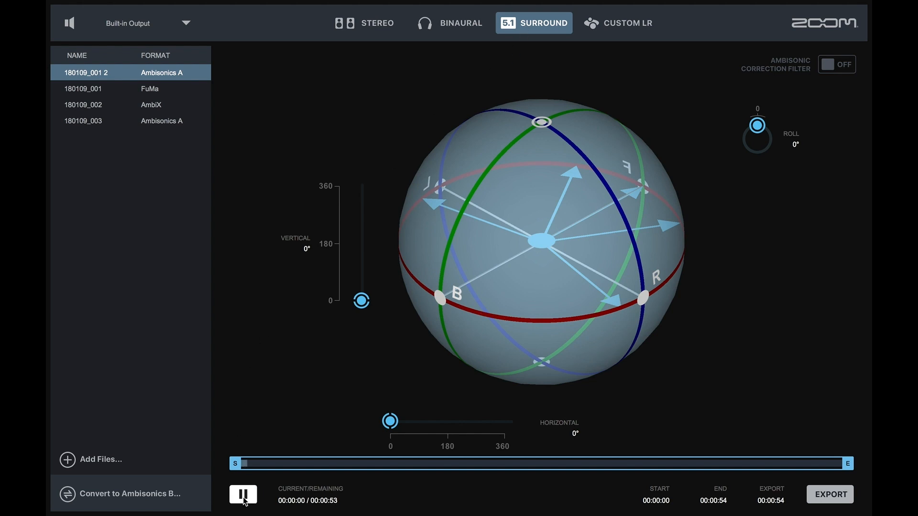
# Step: Rotate the sound field to 187° vertical, 250° horizontal, 175° roll, then pause
pyautogui.moveTo(361, 301); pyautogui.dragTo(361, 216)
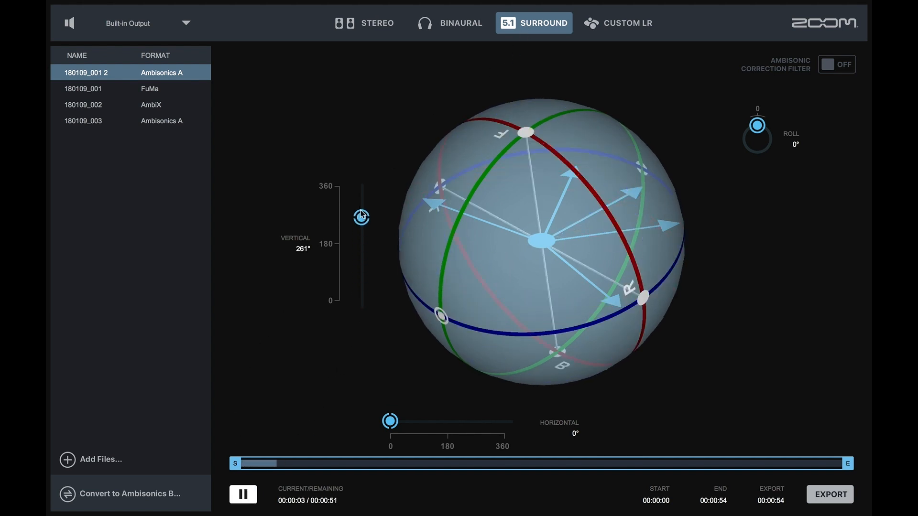
pyautogui.moveTo(391, 421); pyautogui.dragTo(468, 421)
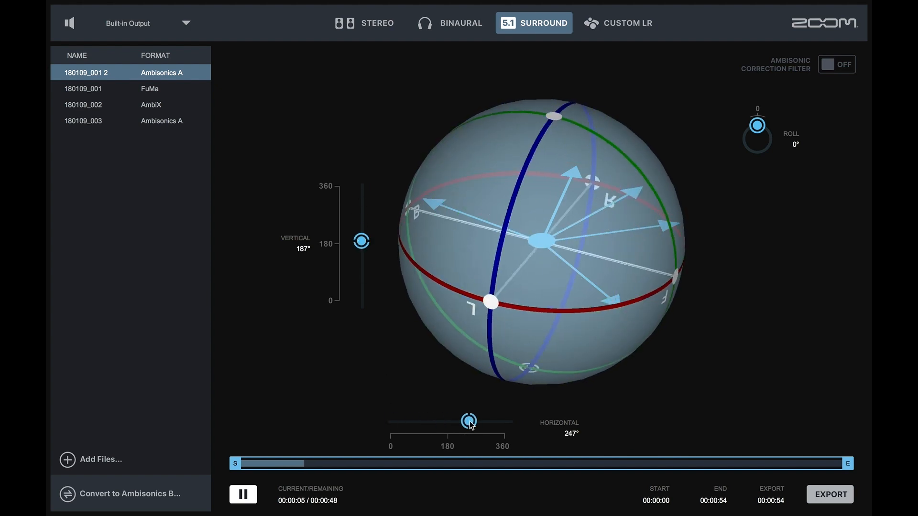
pyautogui.moveTo(757, 124); pyautogui.dragTo(769, 145)
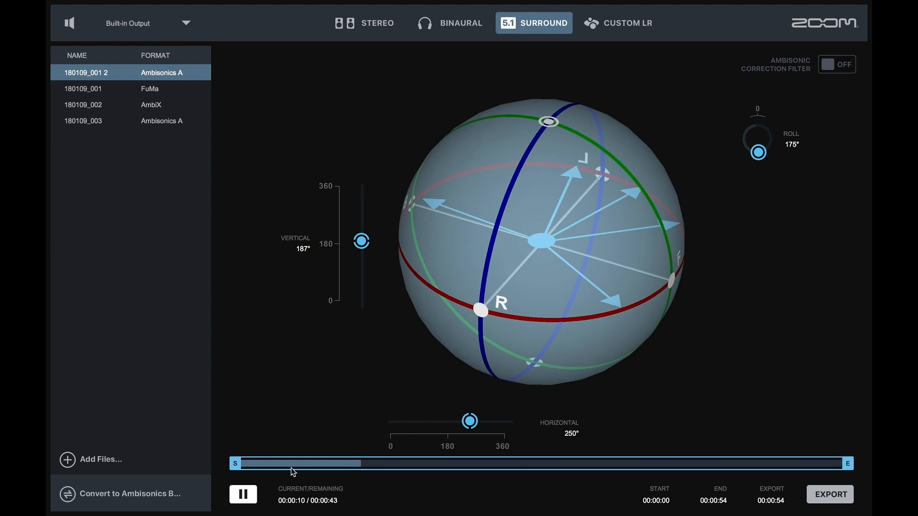
pyautogui.click(242, 494)
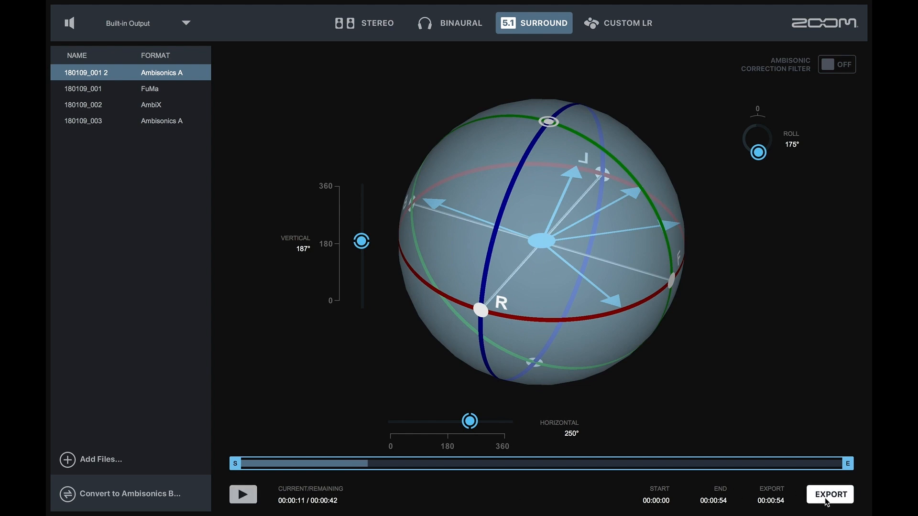
# Step: Export 180109_001 2_51ch into the H3VR 5.1 Surround Sound folder
pyautogui.click(829, 493)
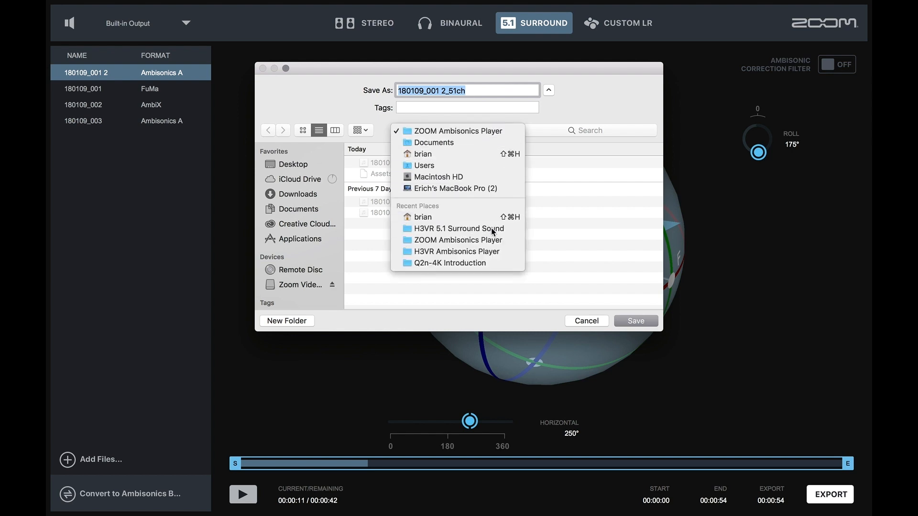
pyautogui.click(458, 229)
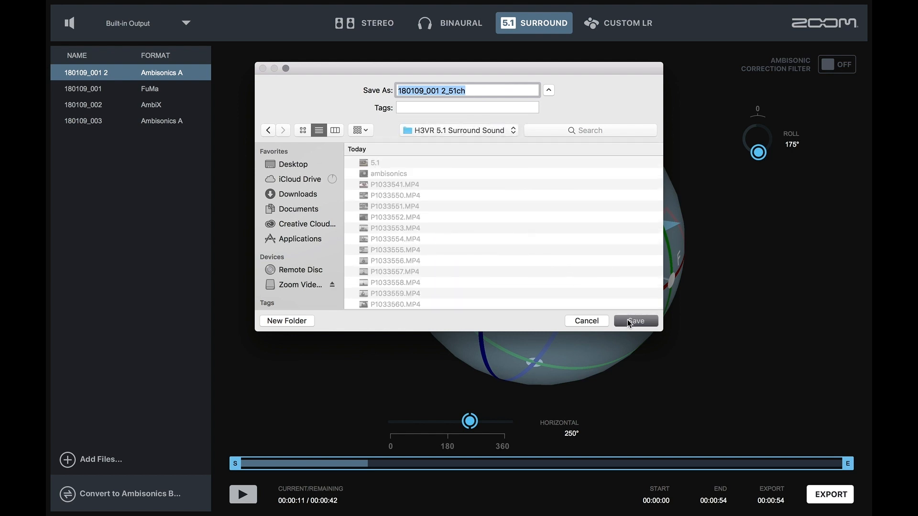